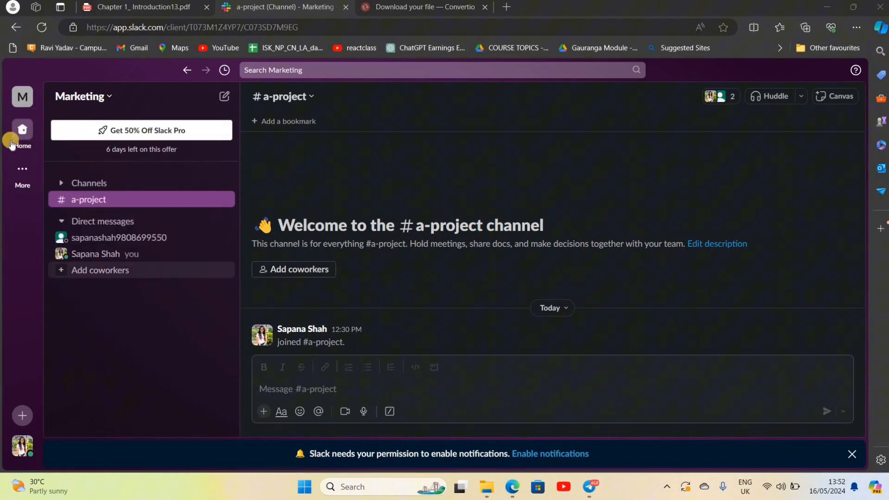
From the workspace list beside Marketing, start adding another workspace.
click(22, 172)
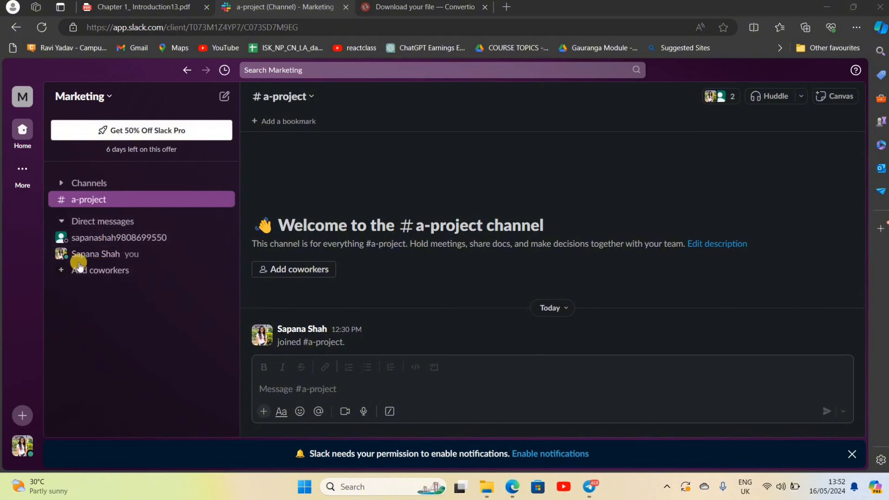
mouse_move(23, 448)
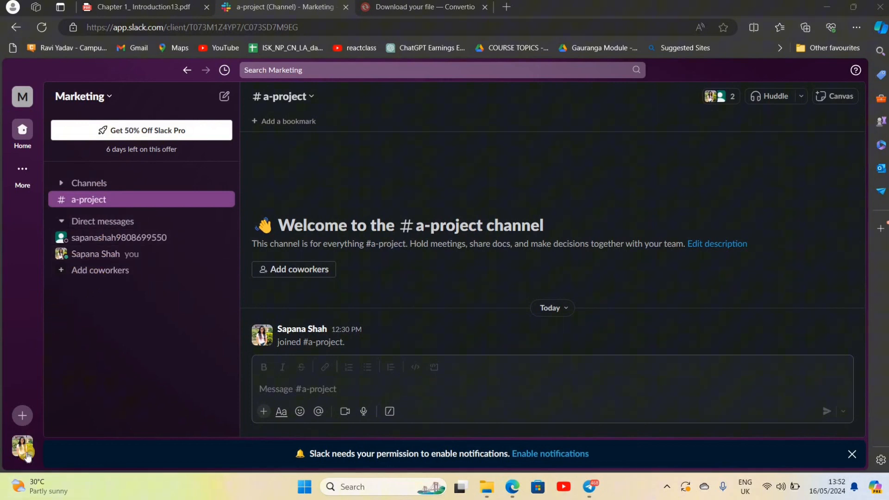
mouse_move(22, 406)
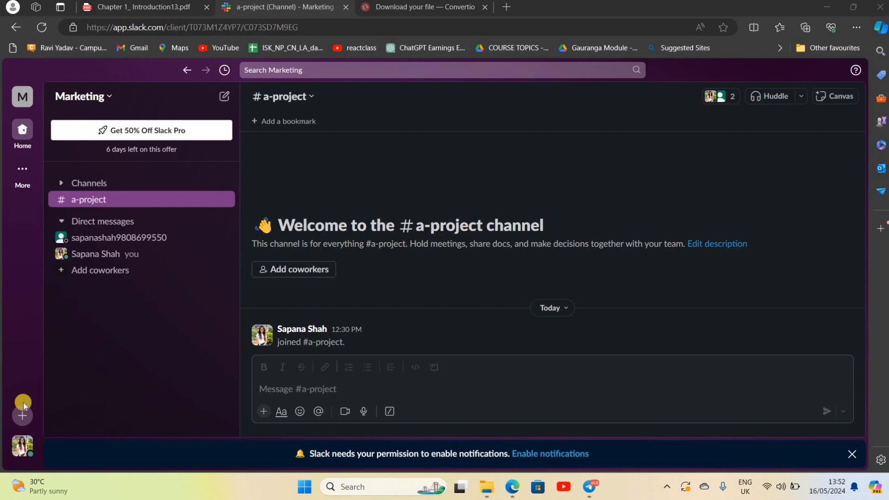
mouse_move(40, 159)
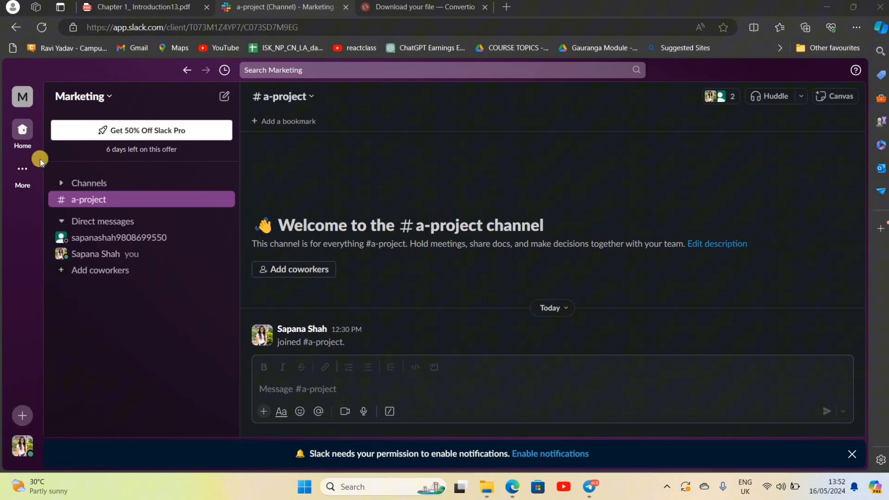
click(22, 172)
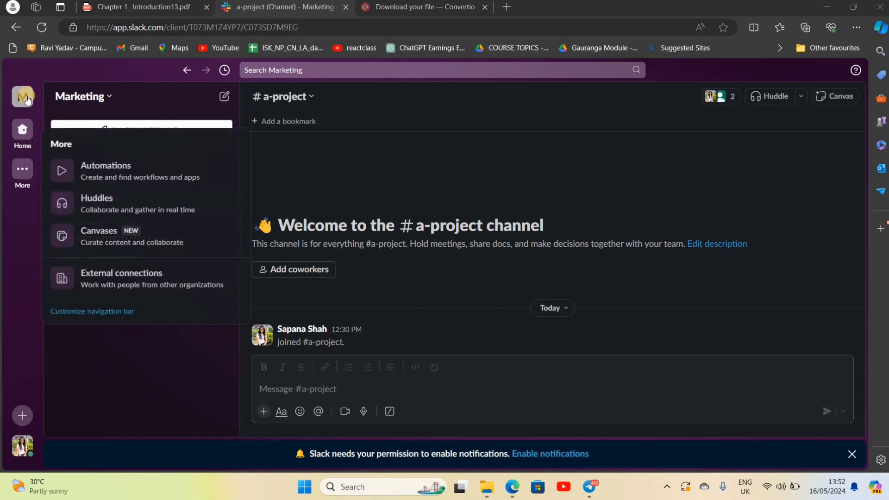
click(22, 96)
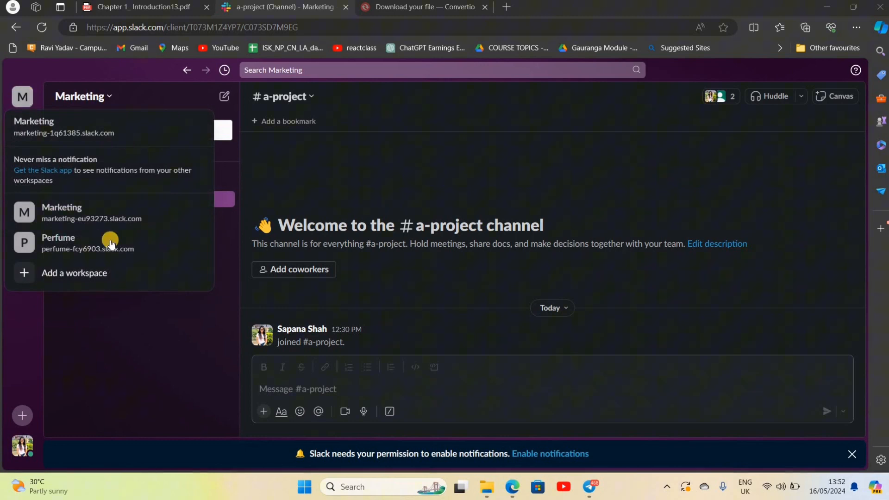
click(74, 272)
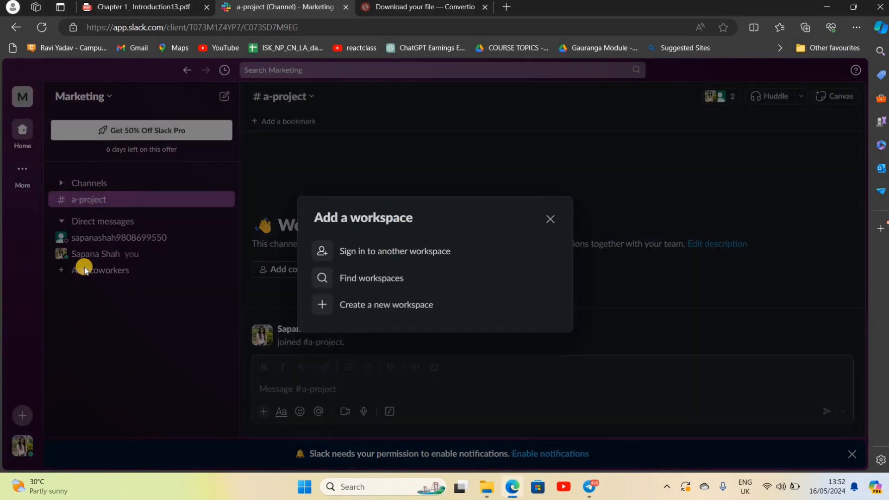
mouse_move(405, 252)
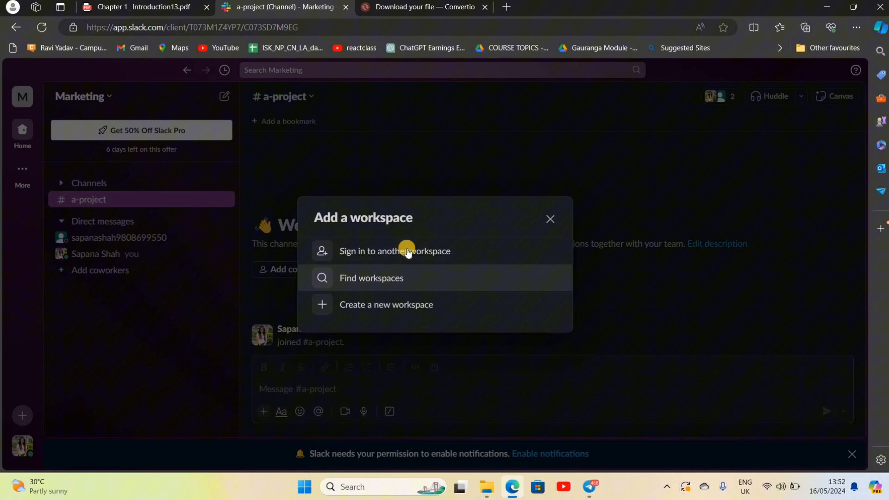
mouse_move(395, 251)
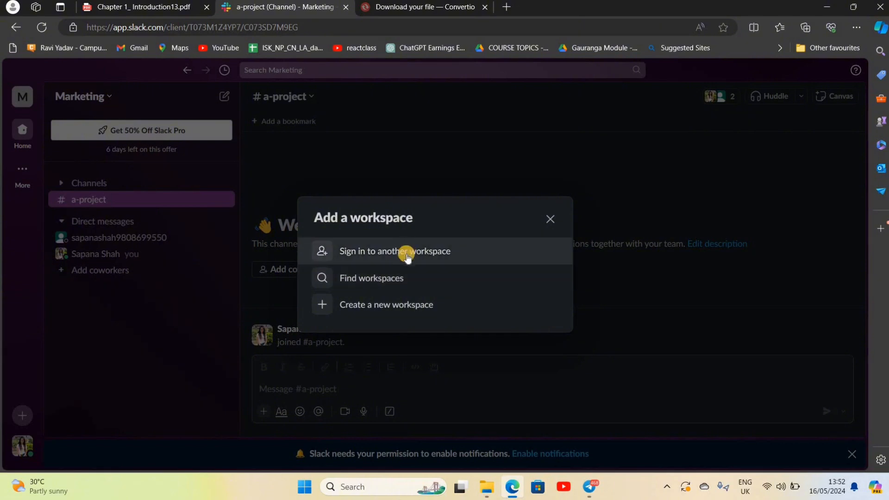
mouse_move(393, 241)
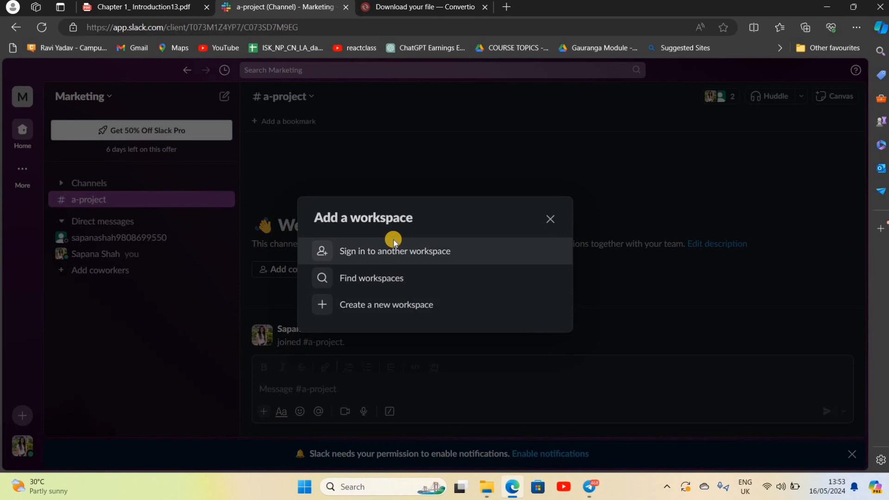
mouse_move(390, 255)
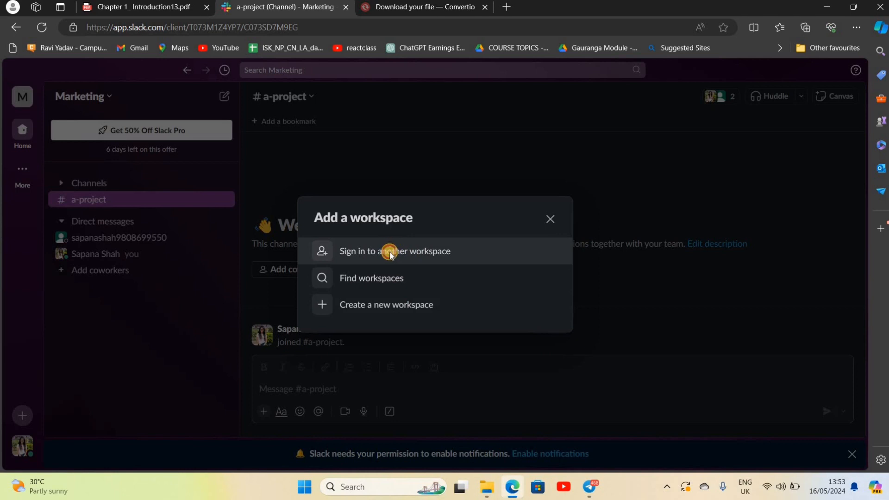
Choose Sign in to another workspace from the Add a workspace options.
click(394, 251)
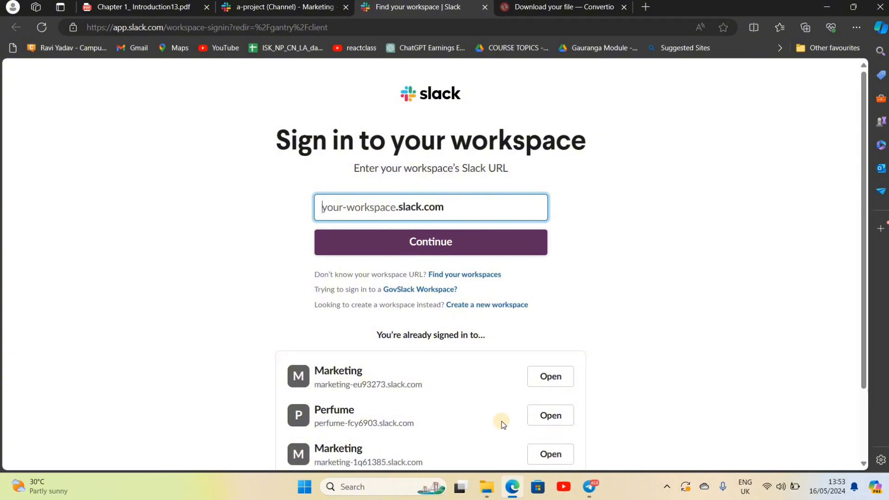
Launch the Perfume workspace from the already-signed-in list on the sign-in page.
scroll(down, 3)
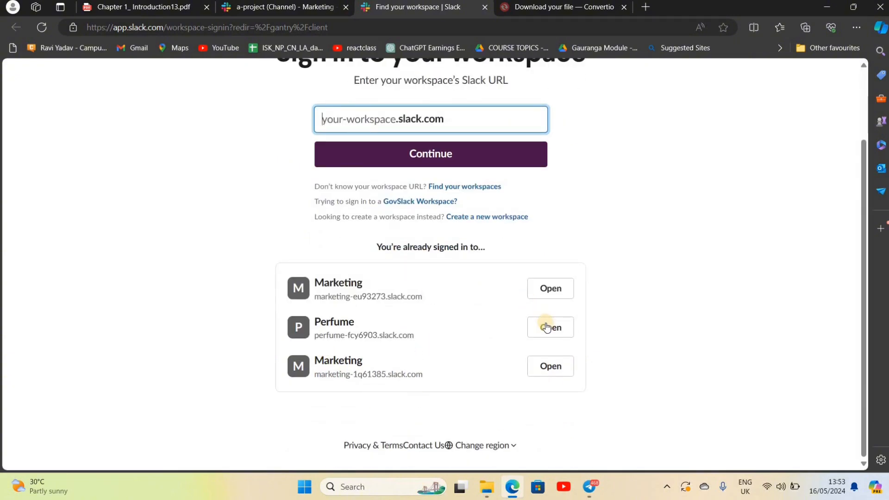
click(550, 327)
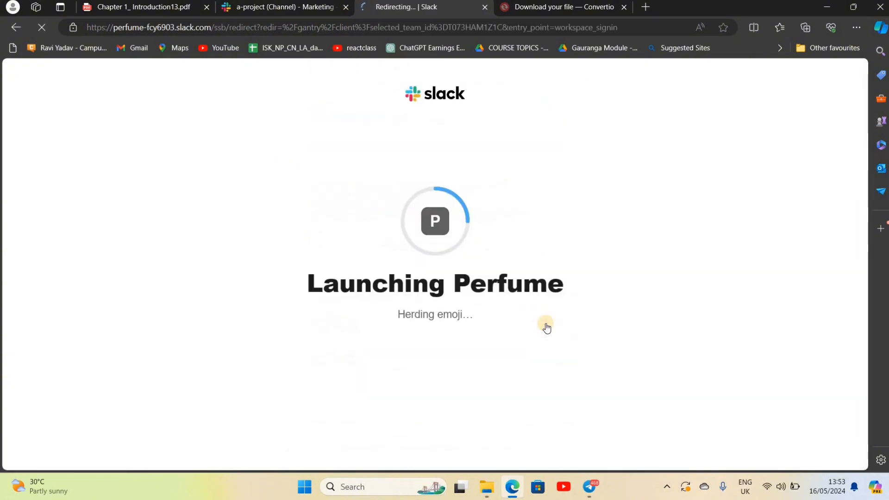
mouse_move(405, 300)
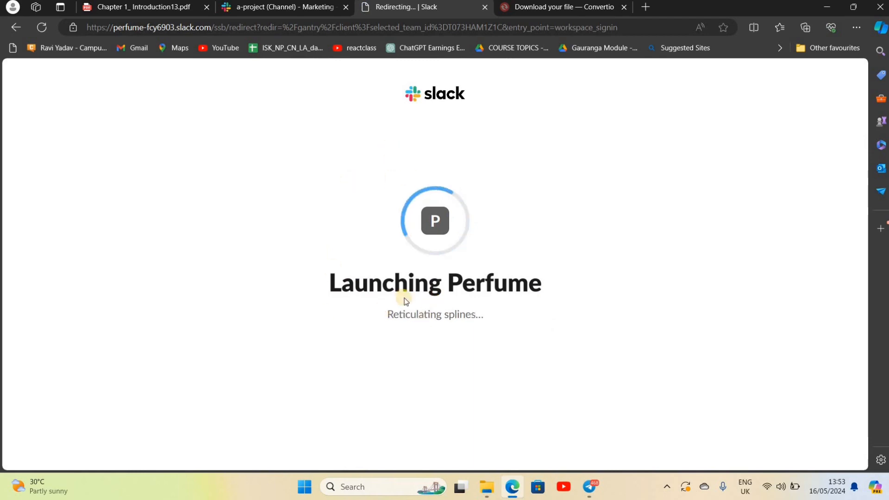